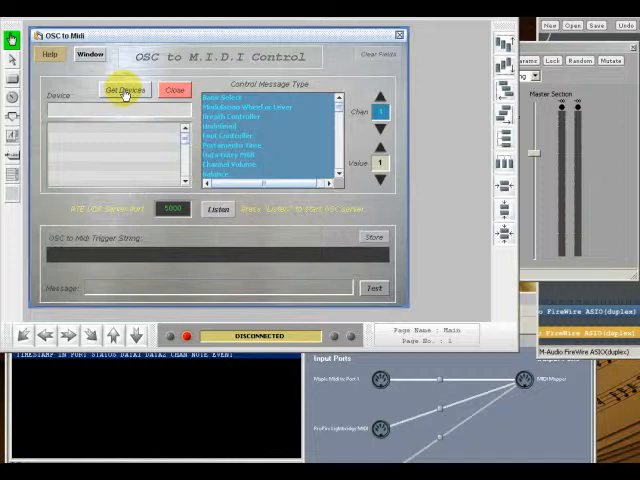
- Fetch the MIDI device list and select Maple Midi Out: Port 1 as output
{"action": "left_click", "coordinate": [126, 90]}
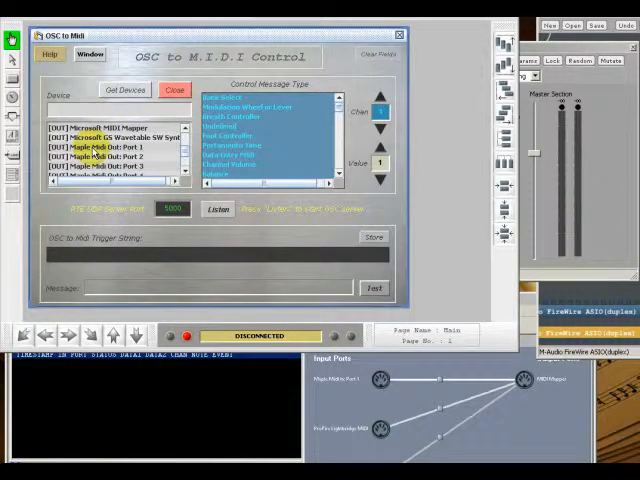
{"action": "left_click", "coordinate": [100, 148]}
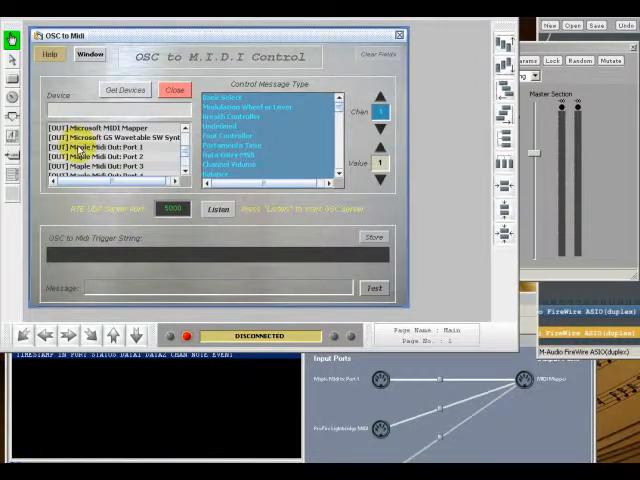
{"action": "left_click", "coordinate": [104, 148]}
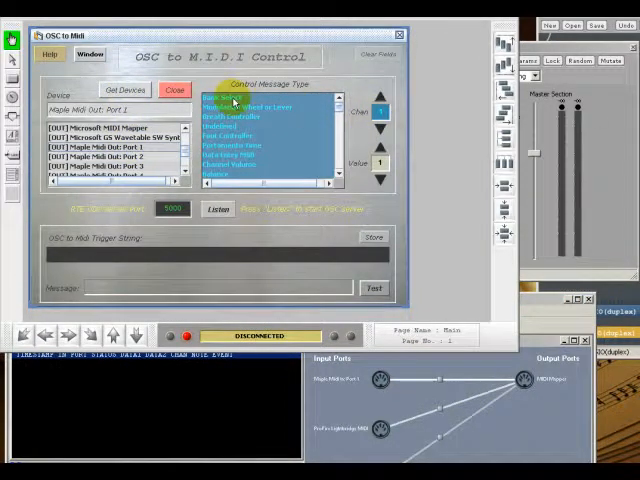
- Select an entry in the Control Message Type list
{"action": "left_click", "coordinate": [218, 96]}
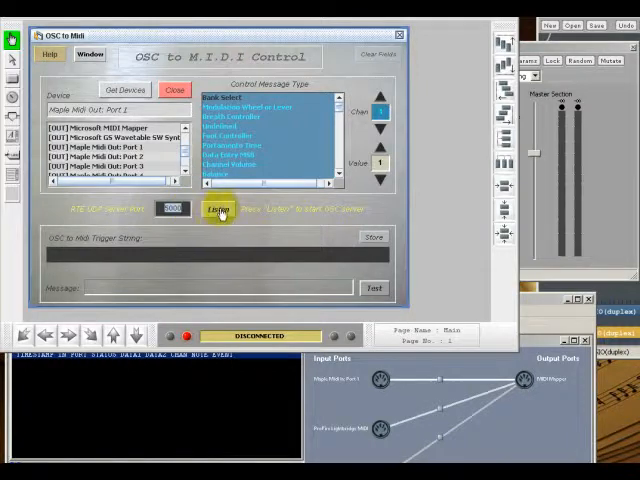
- Begin listening and capture the Stereo Mixer channel 1 Mute OSC string
{"action": "left_click", "coordinate": [216, 208]}
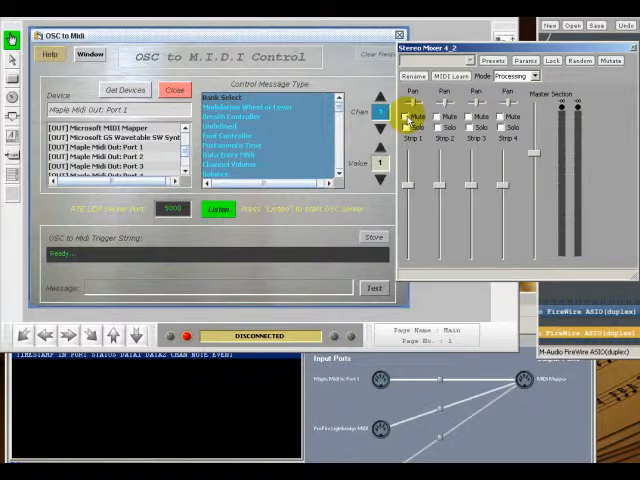
{"action": "left_click", "coordinate": [408, 116]}
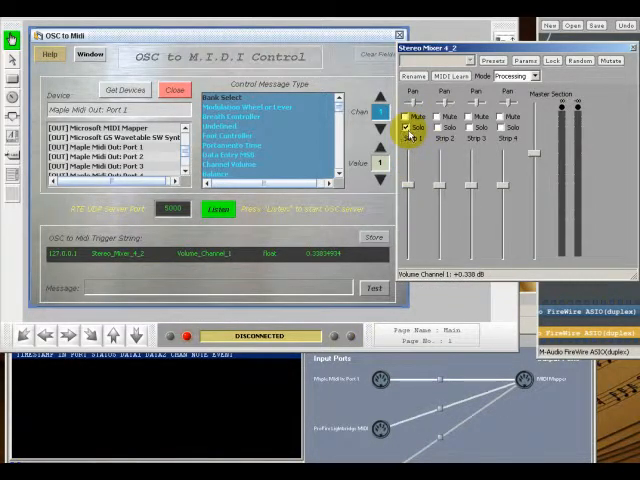
{"action": "left_click", "coordinate": [408, 116]}
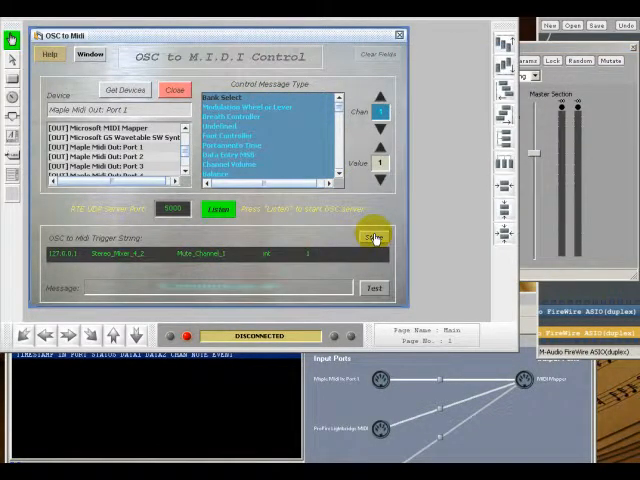
- Store the channel 1 mute trigger and toggle Mute to verify MIDI messages appear
{"action": "left_click", "coordinate": [372, 236]}
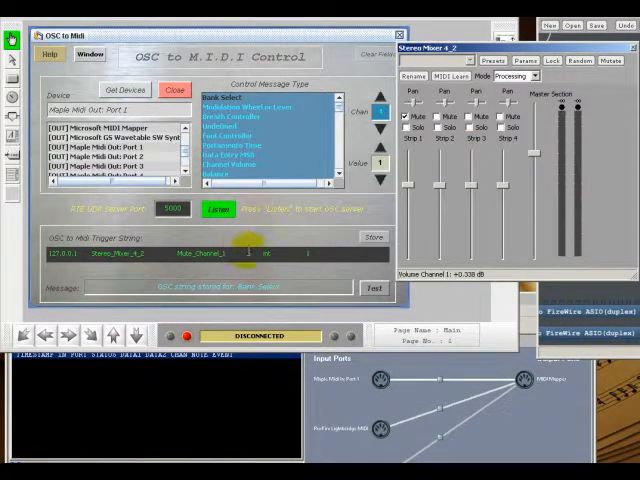
{"action": "left_click", "coordinate": [240, 96]}
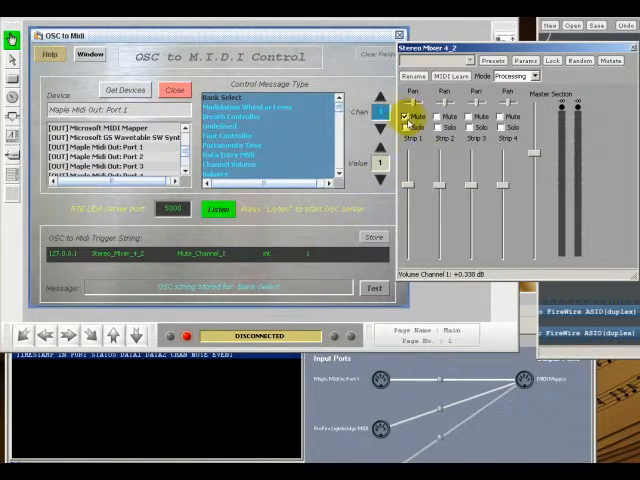
{"action": "left_click", "coordinate": [408, 116]}
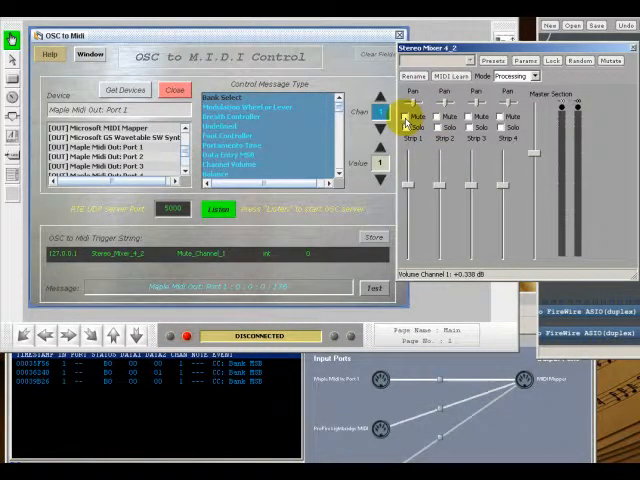
- Capture the channel 1 volume fader as a Modulation Wheel trigger
{"action": "left_click", "coordinate": [408, 120]}
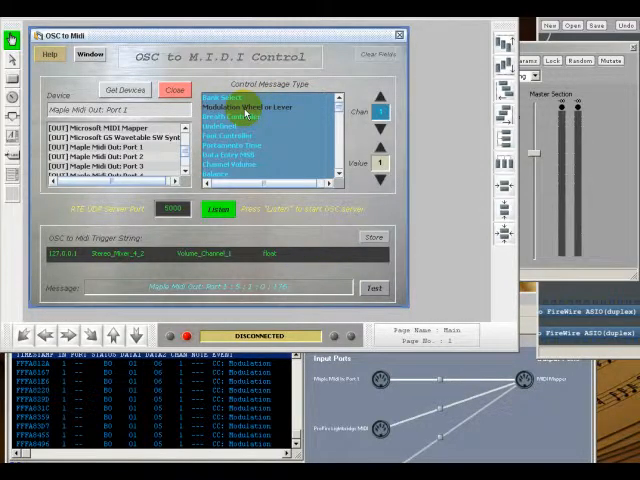
- Switch the control message type to Program Change for the new volume trigger
{"action": "left_click", "coordinate": [240, 106]}
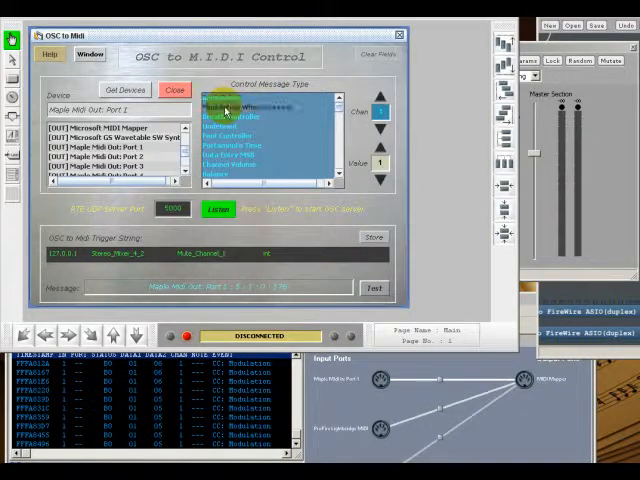
{"action": "left_click", "coordinate": [236, 104]}
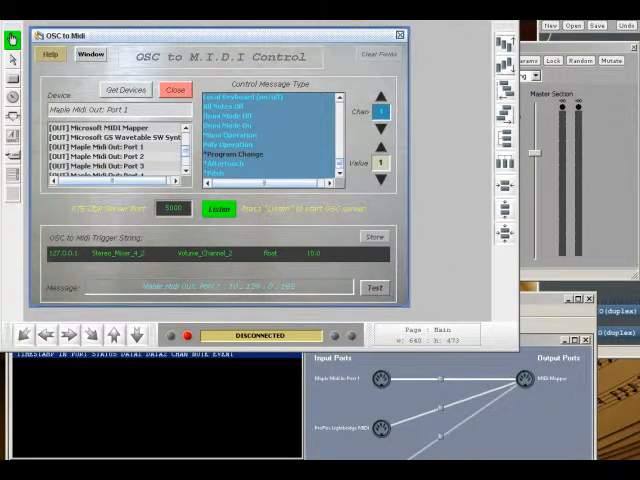
- Edit the project script's loop that splits OSC trigger strings and sends MIDI
{"action": "right_click", "coordinate": [218, 208]}
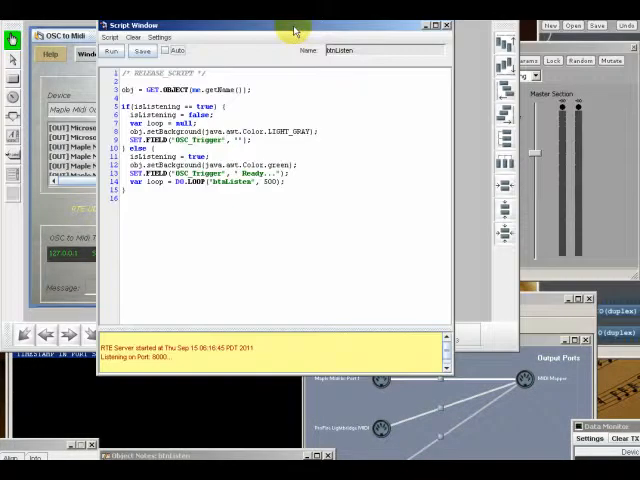
{"action": "left_click", "coordinate": [110, 36]}
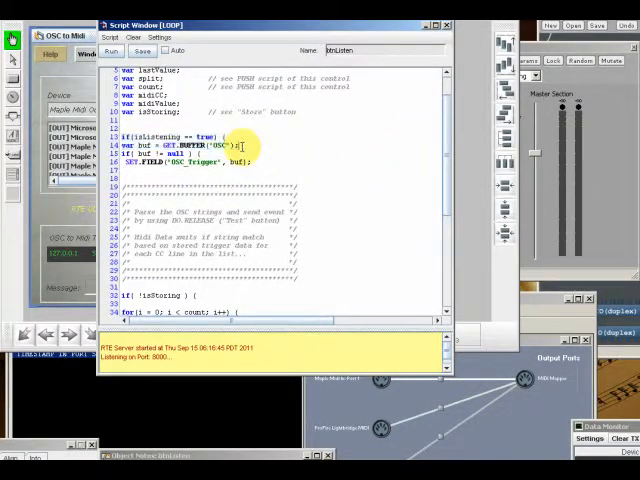
{"action": "double_click", "coordinate": [180, 144]}
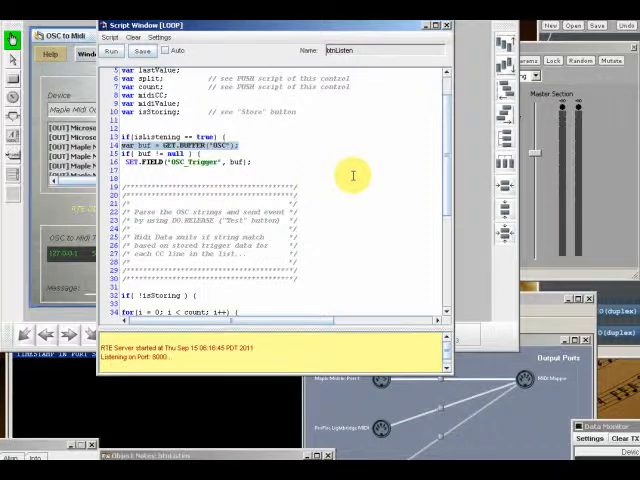
{"action": "mouse_move", "coordinate": [448, 188]}
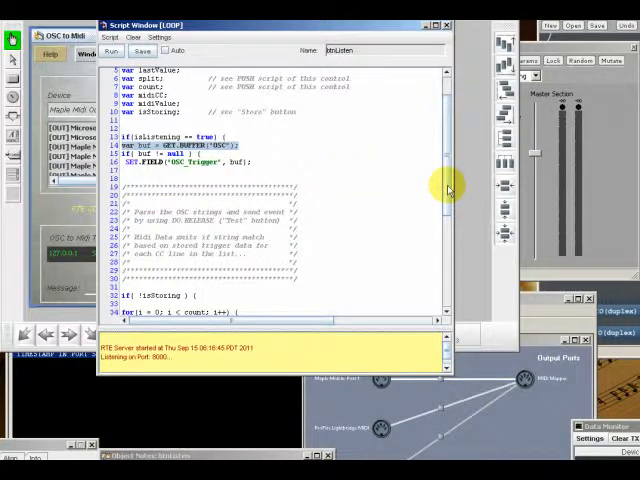
{"action": "scroll", "scroll_direction": "down", "scroll_amount": 3}
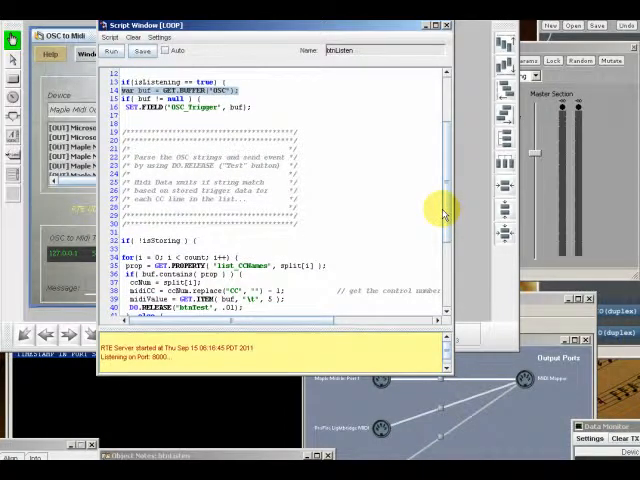
{"action": "scroll", "scroll_direction": "down", "scroll_amount": 3}
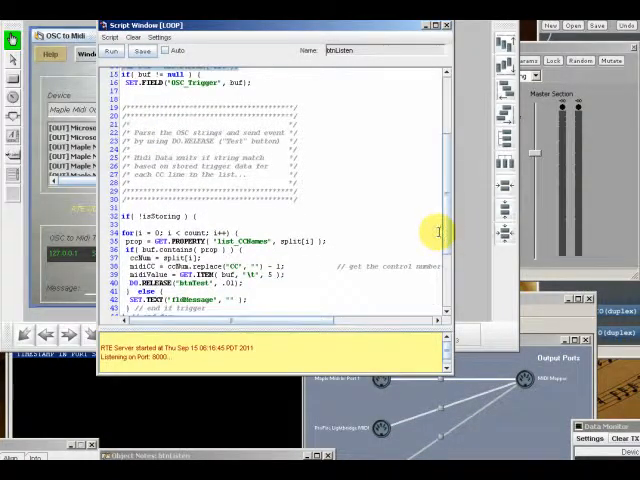
{"action": "scroll", "scroll_direction": "down", "scroll_amount": 3}
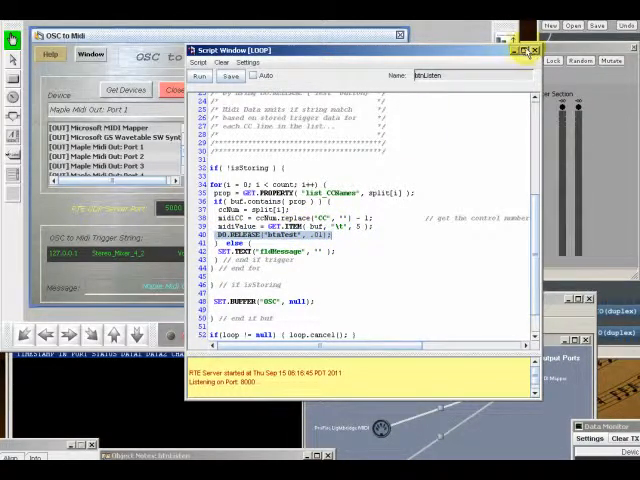
- Fire the trigger string twice, check MIDI-OX input, then clear the field and monitor log
{"action": "left_click", "coordinate": [534, 50]}
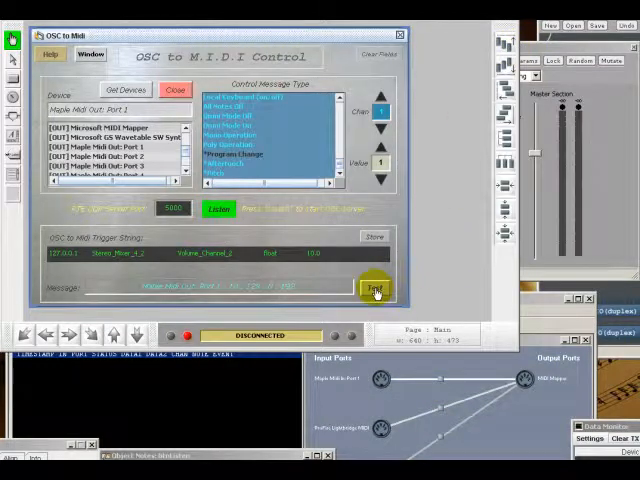
{"action": "left_click", "coordinate": [370, 288]}
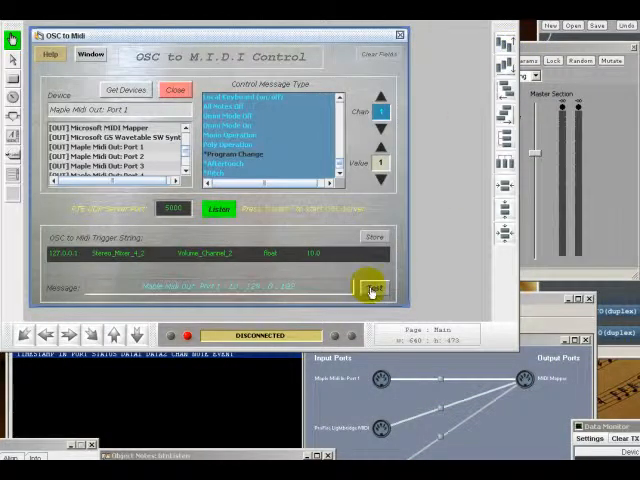
{"action": "left_click", "coordinate": [372, 290]}
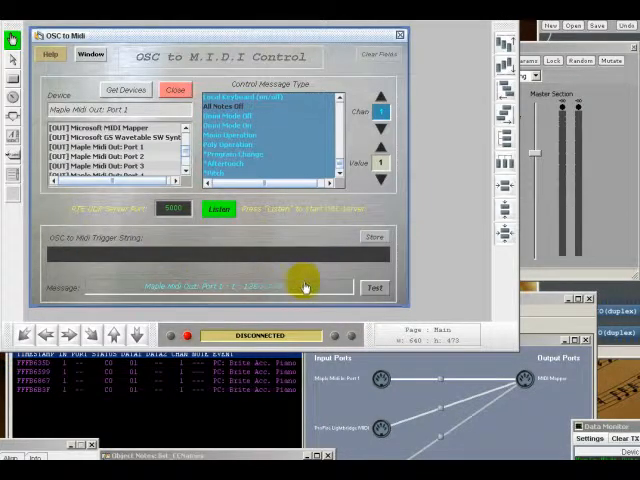
{"action": "left_click", "coordinate": [374, 288]}
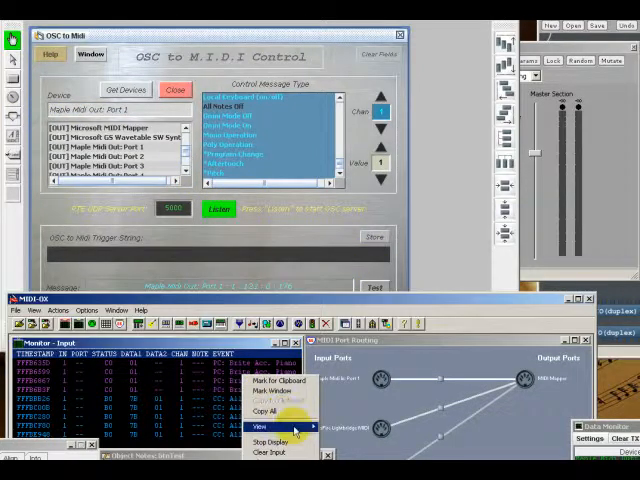
{"action": "left_click", "coordinate": [270, 452]}
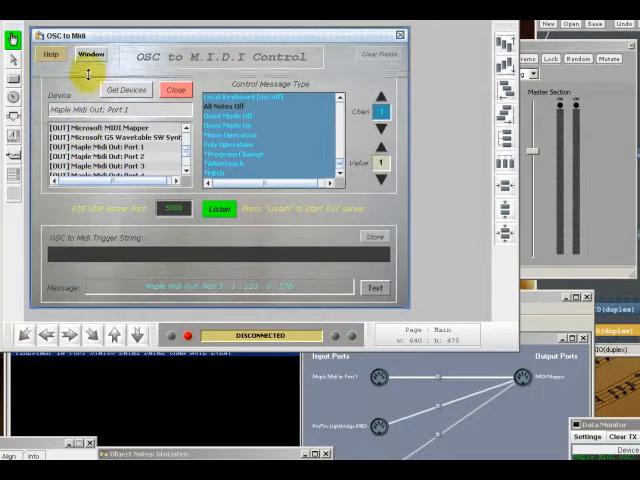
- Add a window load script line that enables OSC listening on startup
{"action": "left_click", "coordinate": [92, 54]}
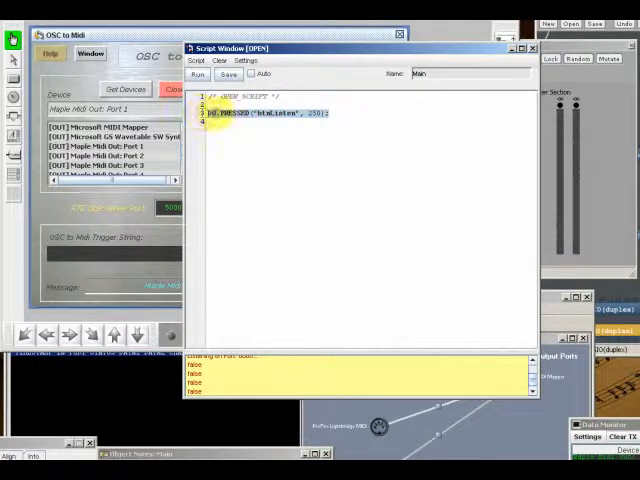
- Close the startup script editor and turn on OSC listening from the panel
{"action": "left_click", "coordinate": [228, 74]}
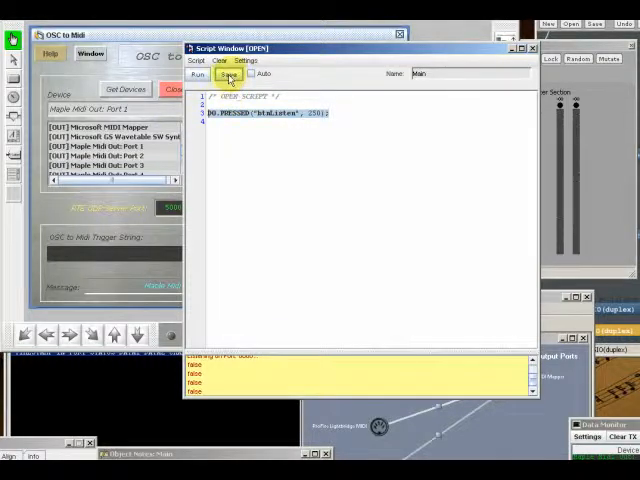
{"action": "left_click", "coordinate": [228, 74]}
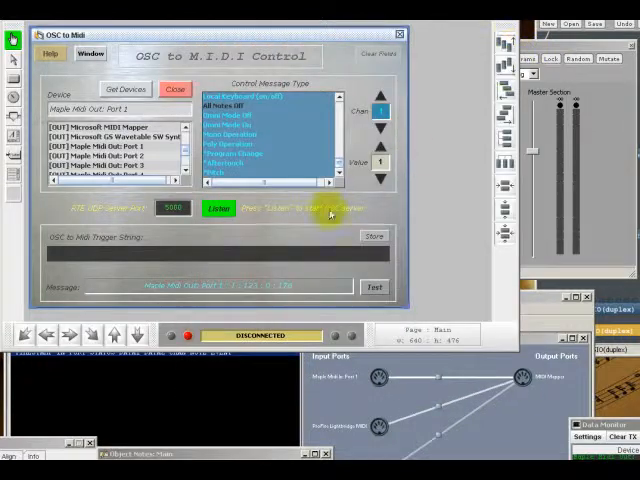
{"action": "left_click", "coordinate": [216, 208]}
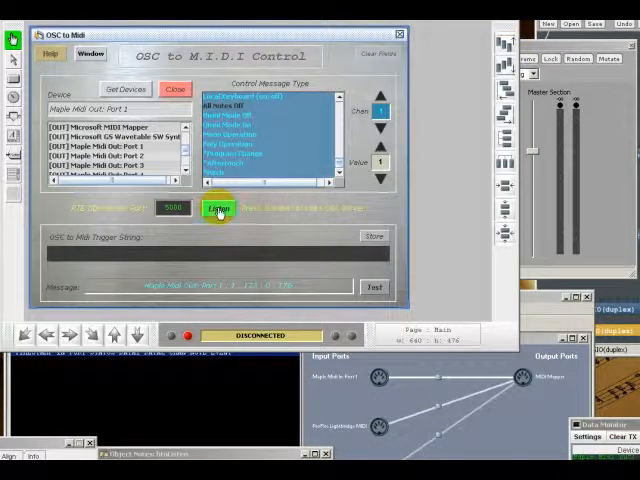
{"action": "left_click", "coordinate": [216, 208]}
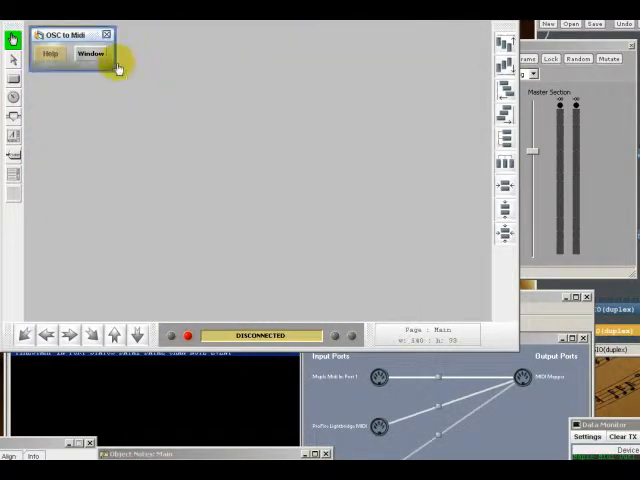
- Enlarge the collapsed OSC to Midi window until the full panel is visible again
{"action": "left_click_drag", "start_coordinate": [110, 64], "coordinate": [340, 270]}
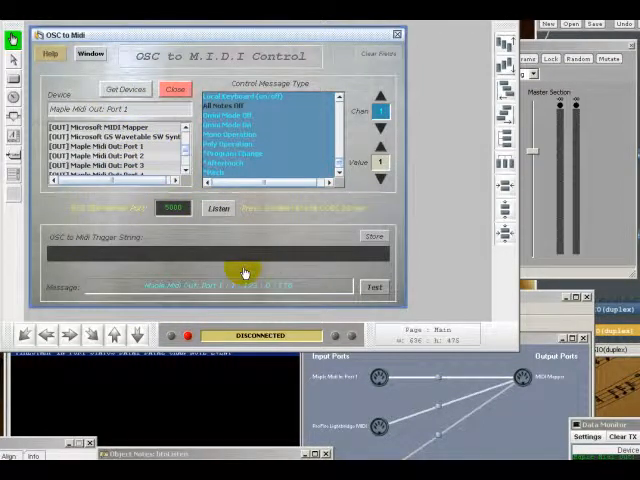
- Toggle Listen and Stop to test OSC input, then show the object's Custom properties
{"action": "left_click", "coordinate": [218, 208]}
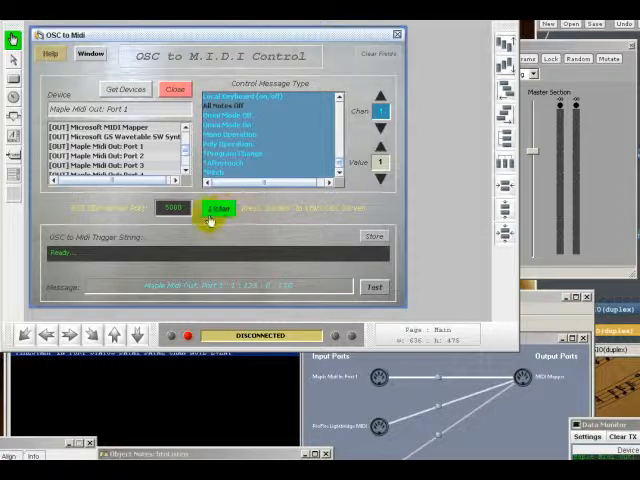
{"action": "left_click", "coordinate": [224, 208]}
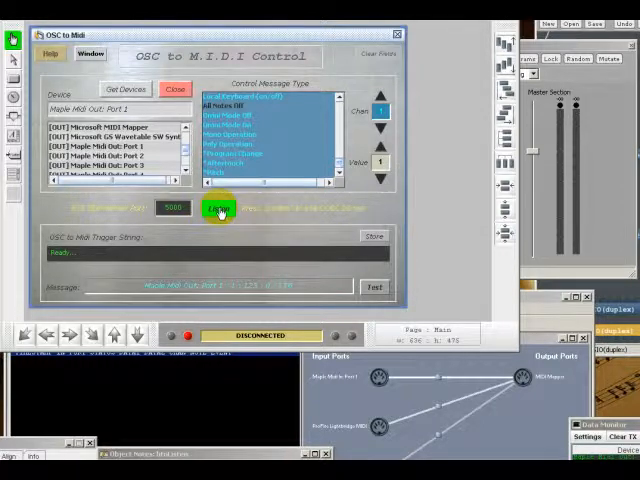
{"action": "left_click", "coordinate": [220, 208]}
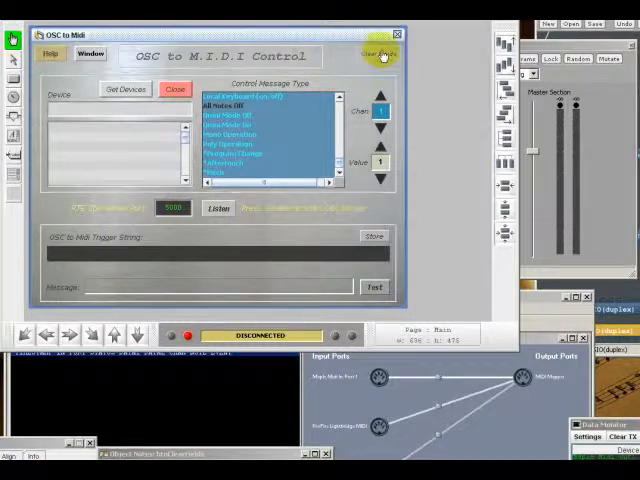
{"action": "left_click", "coordinate": [128, 88]}
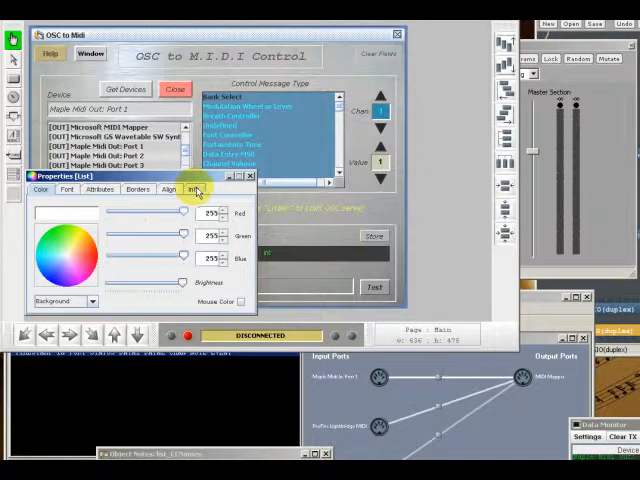
{"action": "left_click", "coordinate": [192, 188]}
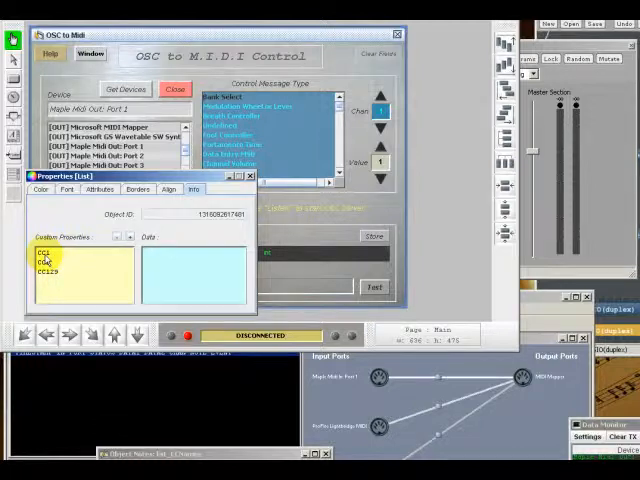